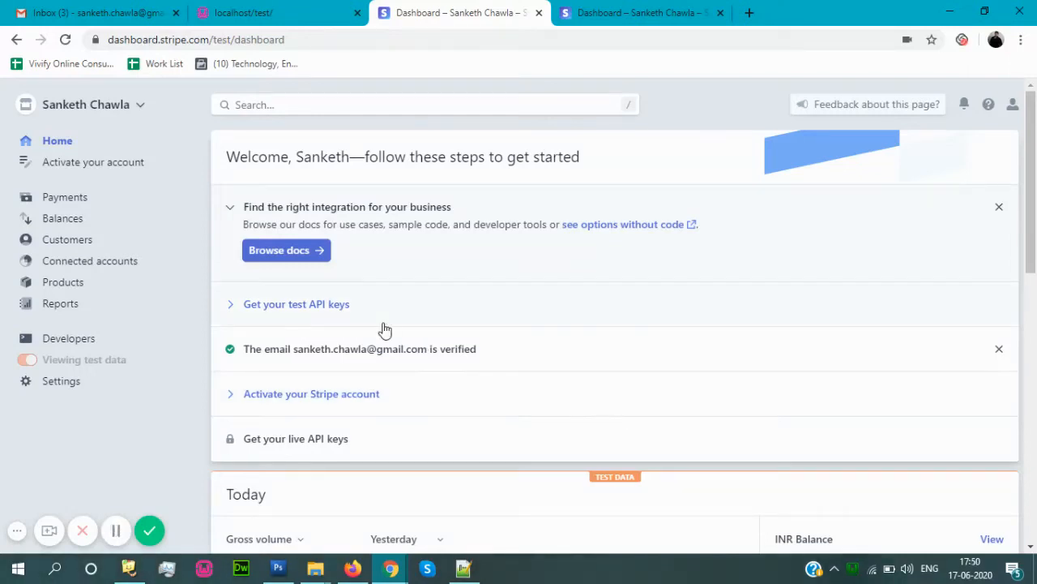
{"action": "mouse_move", "coordinate": [64, 197]}
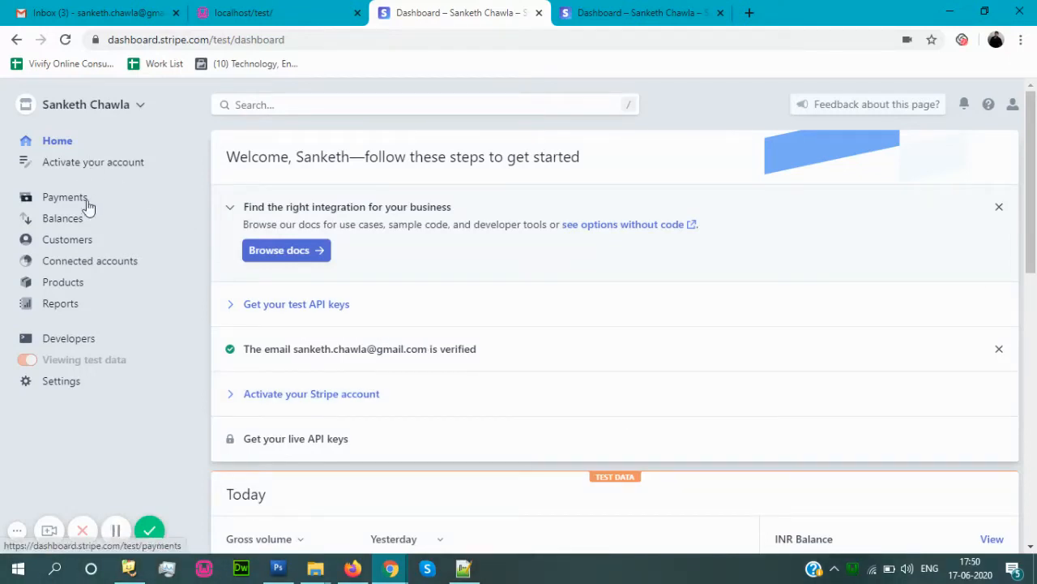
Step: Start a new product from the Products section and scroll to its Pricing options
{"action": "left_click", "coordinate": [63, 282]}
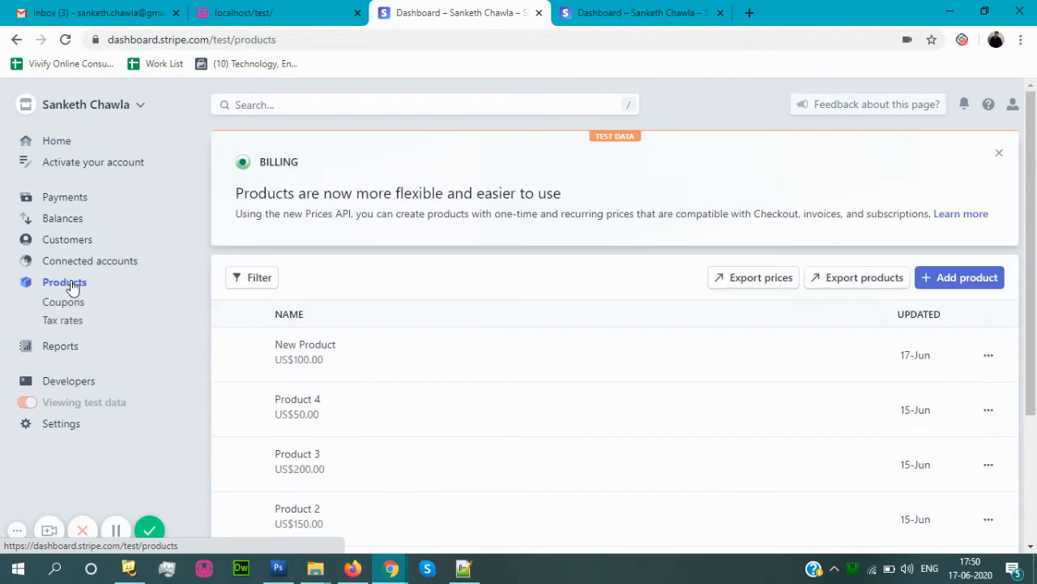
{"action": "left_click", "coordinate": [960, 277]}
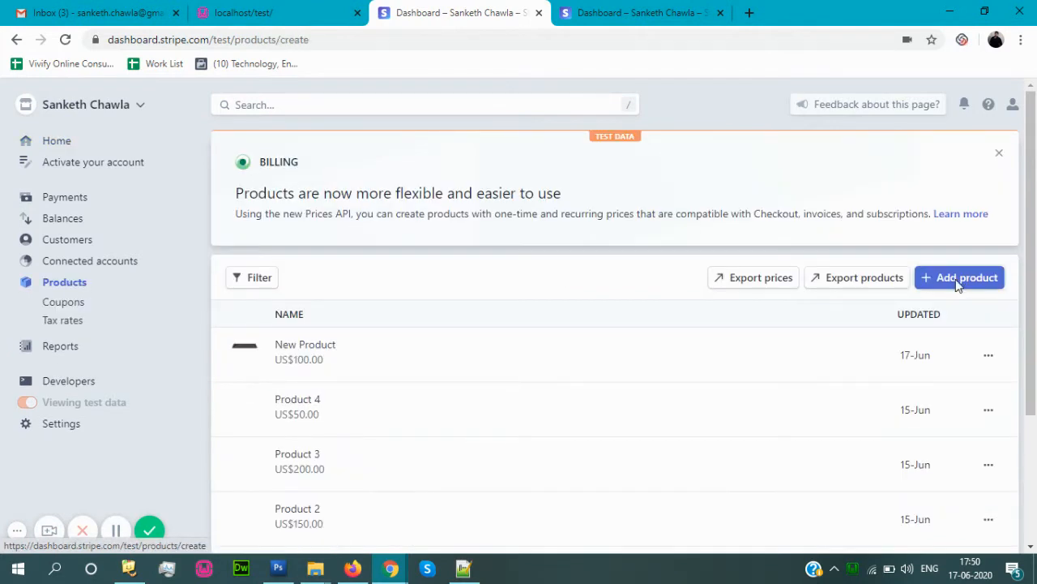
{"action": "left_click", "coordinate": [960, 277]}
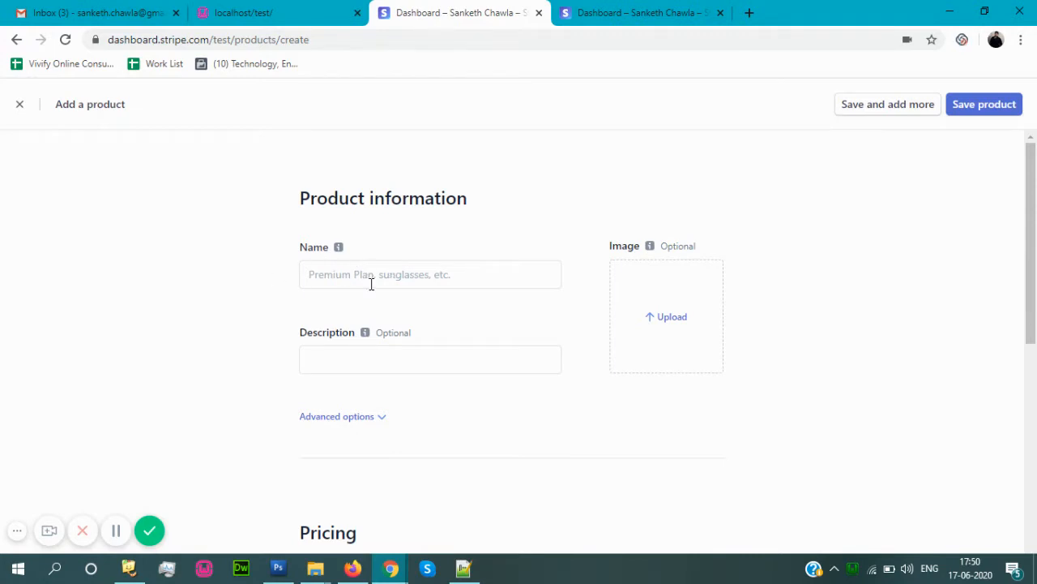
{"action": "mouse_move", "coordinate": [804, 348]}
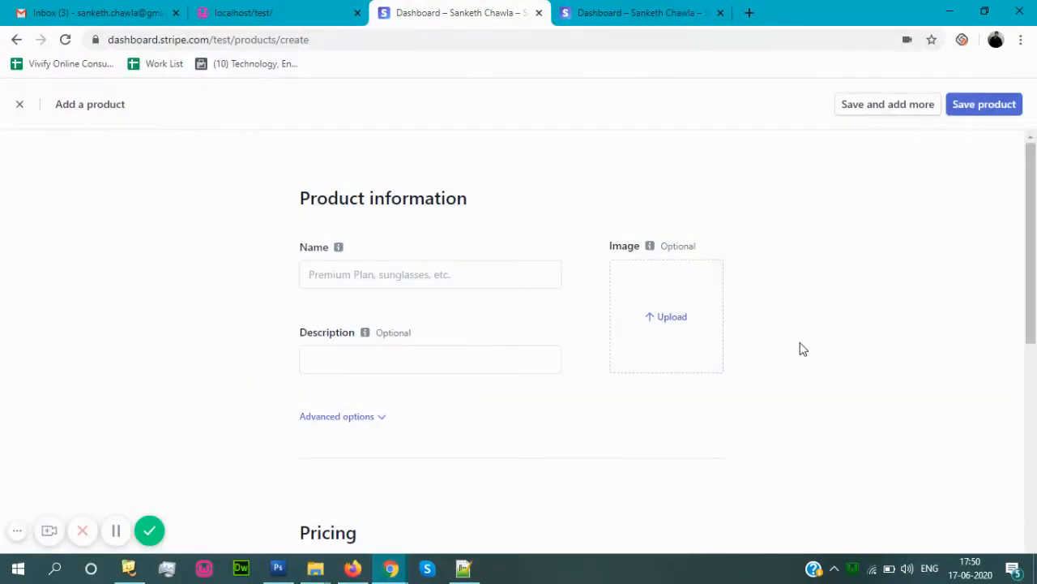
{"action": "scroll", "scroll_direction": "down", "scroll_amount": 3}
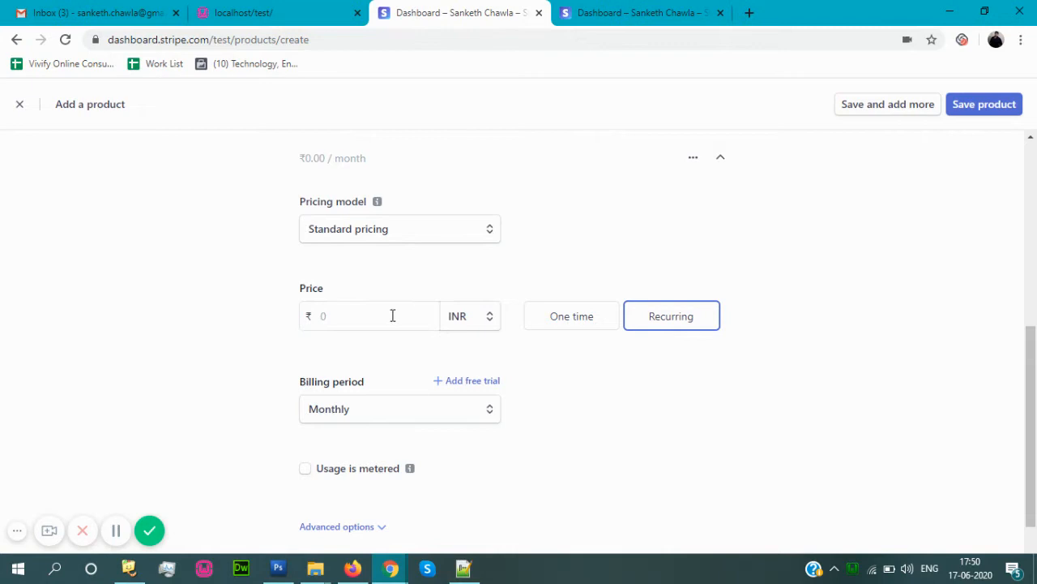
{"action": "mouse_move", "coordinate": [502, 327]}
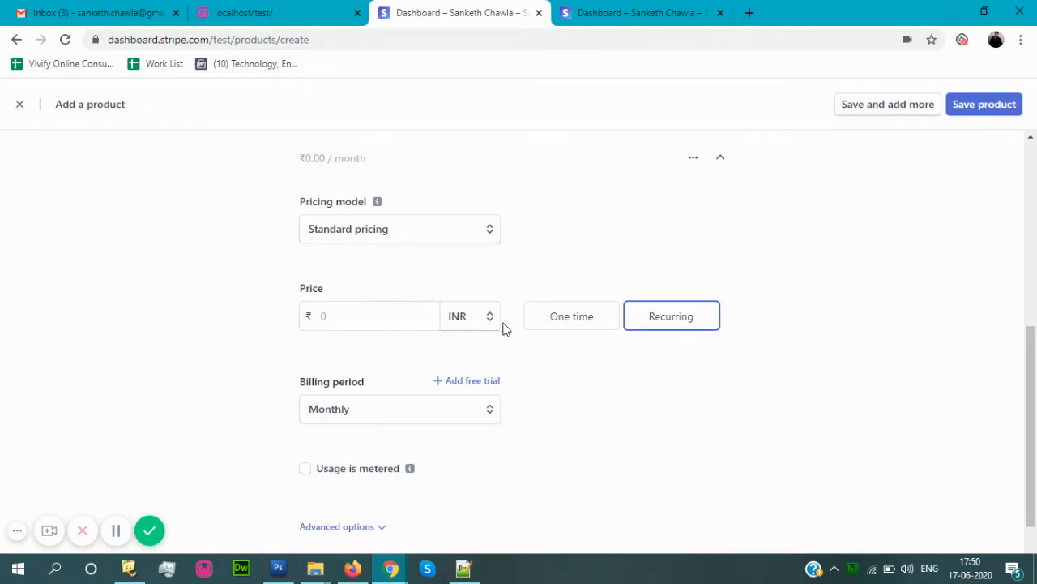
{"action": "mouse_move", "coordinate": [559, 324]}
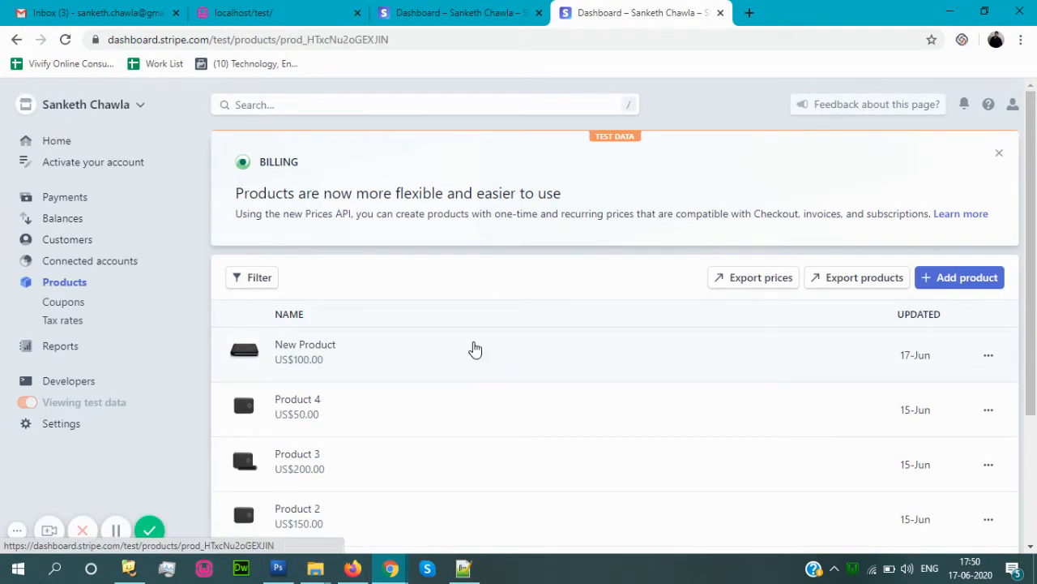
Step: View New Product's US$100.00 one-time price and its API ID in the Pricing section
{"action": "left_click", "coordinate": [305, 344]}
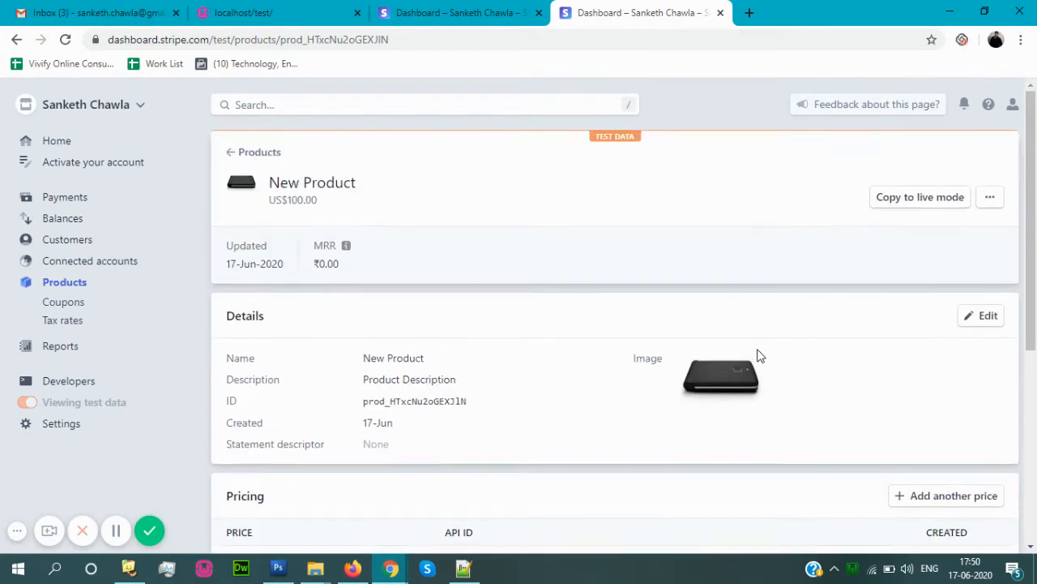
{"action": "scroll", "scroll_direction": "down", "scroll_amount": 3}
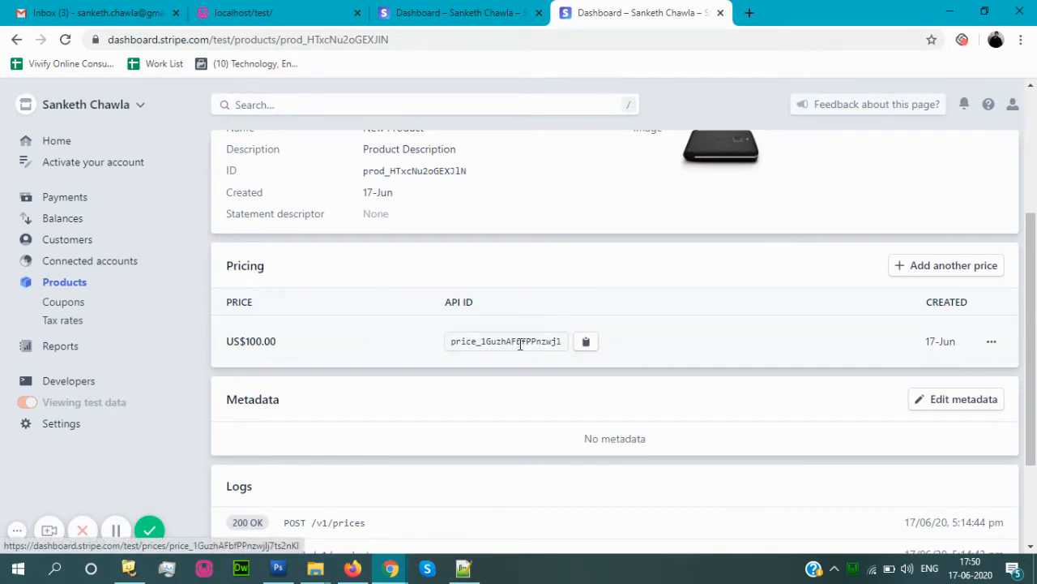
{"action": "mouse_move", "coordinate": [800, 339]}
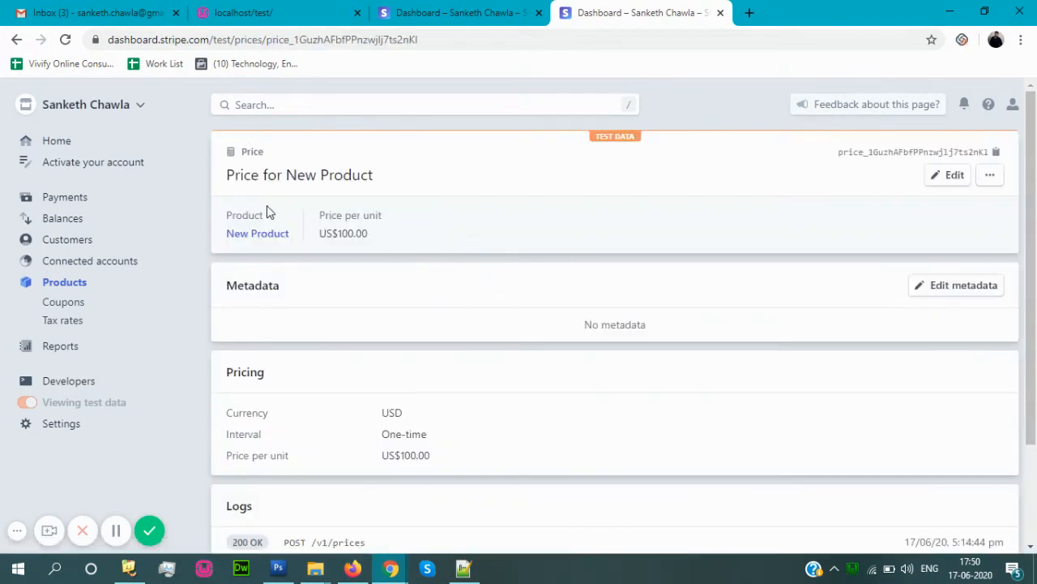
{"action": "scroll", "scroll_direction": "down", "scroll_amount": 3}
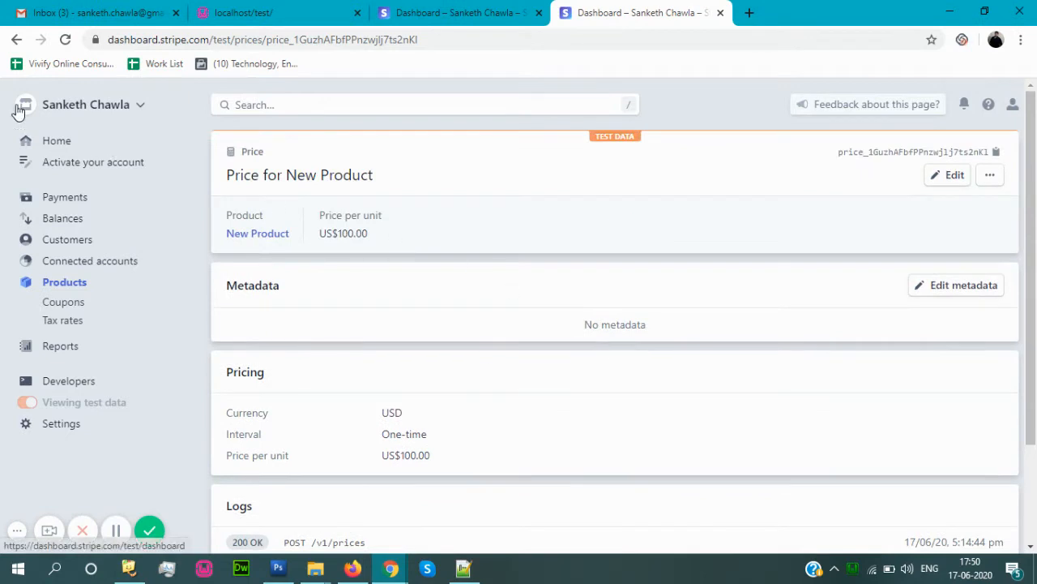
{"action": "left_click", "coordinate": [256, 233]}
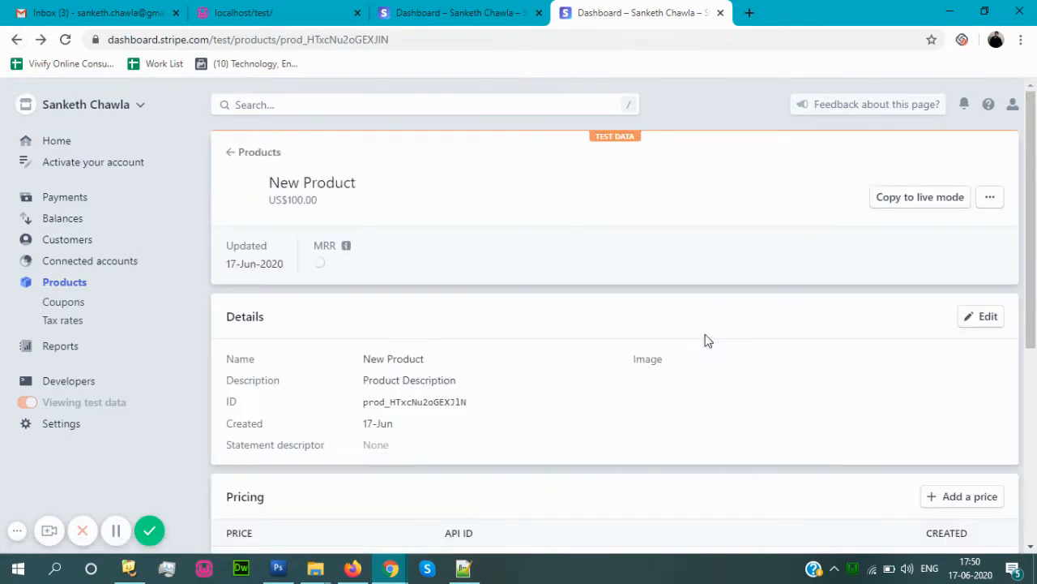
{"action": "scroll", "scroll_direction": "down", "scroll_amount": 3}
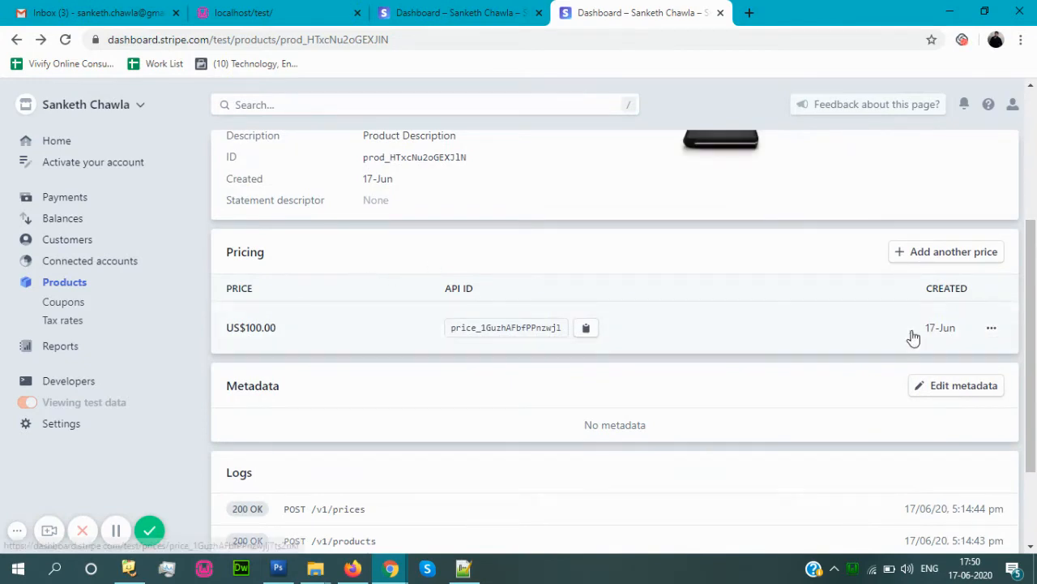
Step: Get the Checkout code snippet for the US$100.00 price and copy it to the clipboard
{"action": "left_click", "coordinate": [992, 327]}
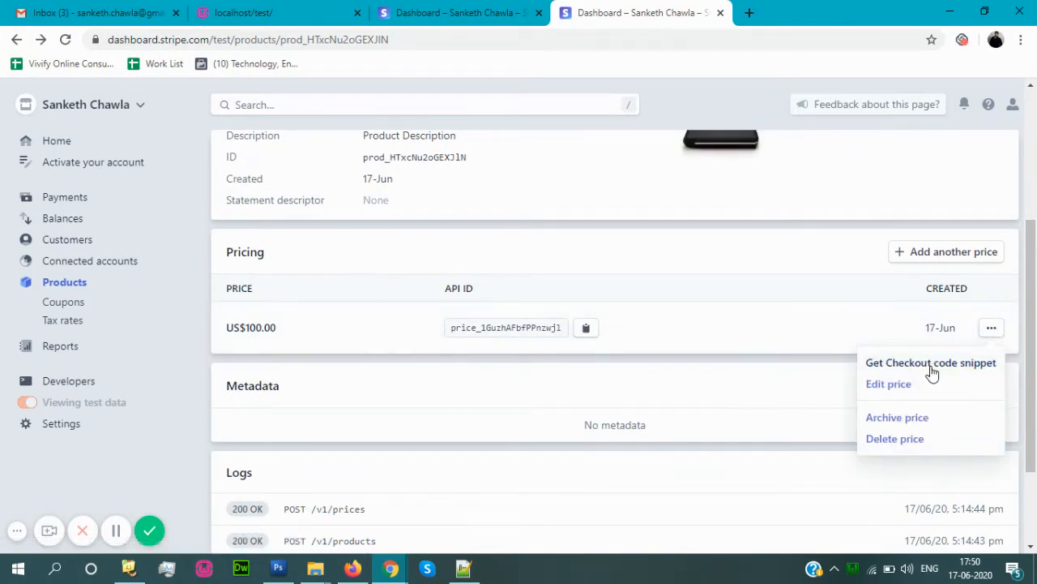
{"action": "left_click", "coordinate": [930, 363]}
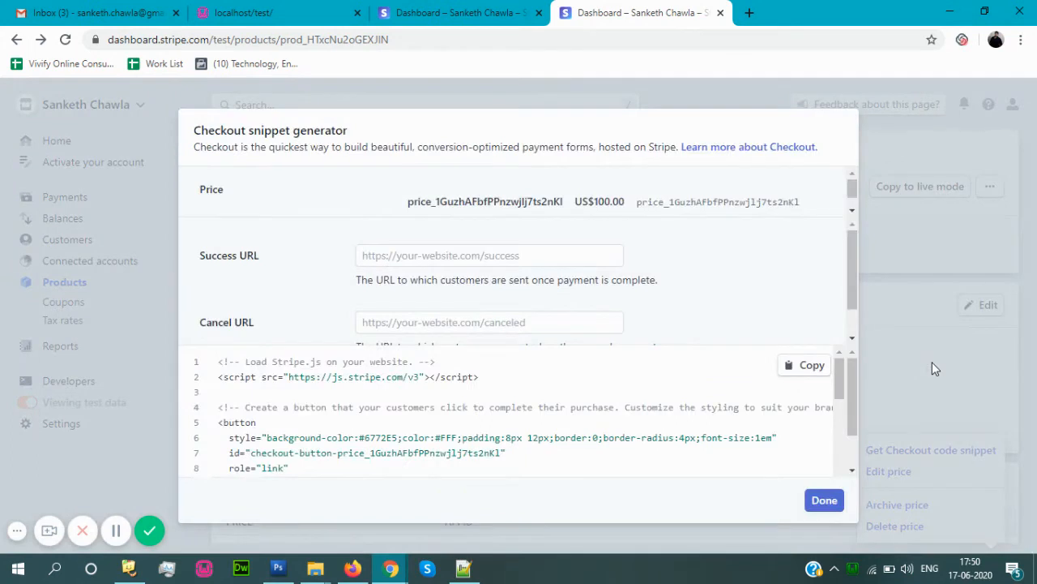
{"action": "scroll", "scroll_direction": "down", "scroll_amount": 3}
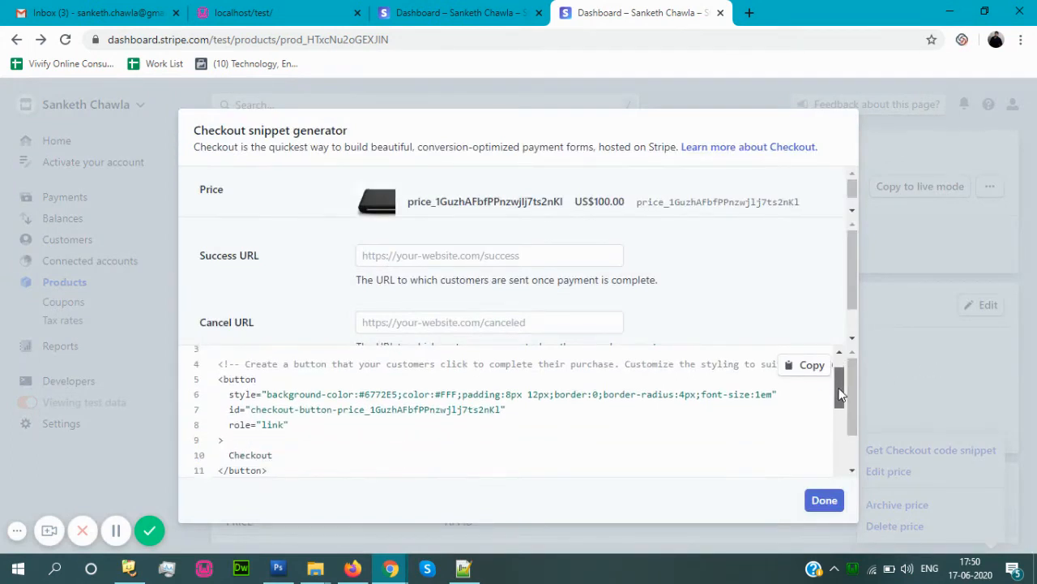
{"action": "scroll", "scroll_direction": "down", "scroll_amount": 3}
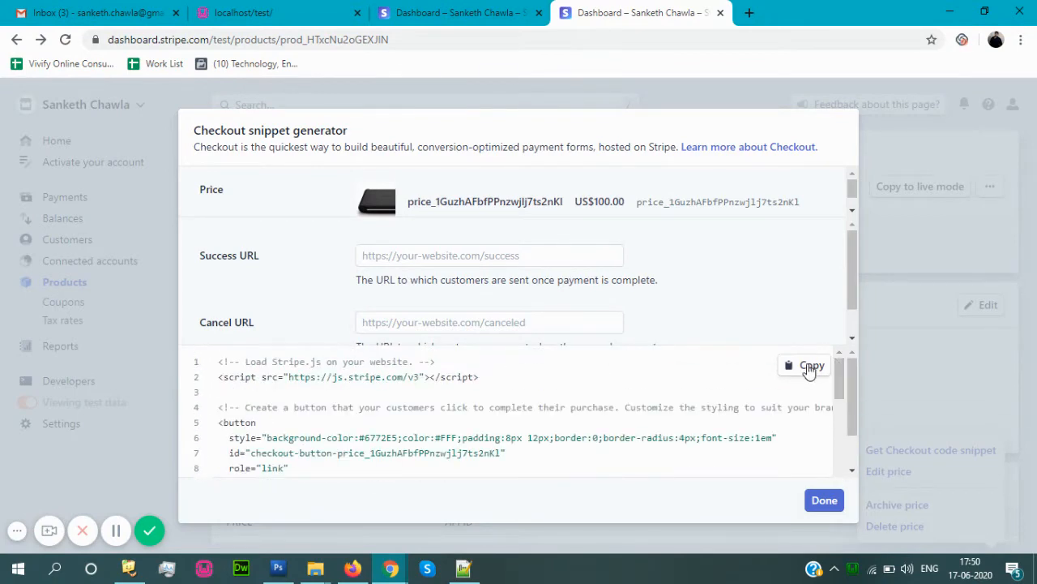
{"action": "left_click", "coordinate": [804, 366]}
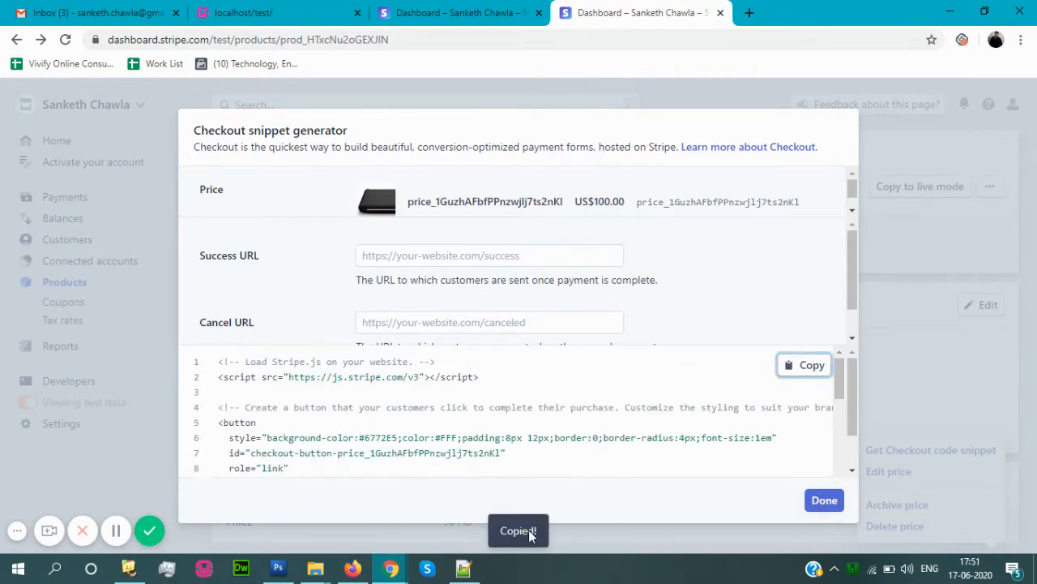
{"action": "left_click", "coordinate": [464, 568]}
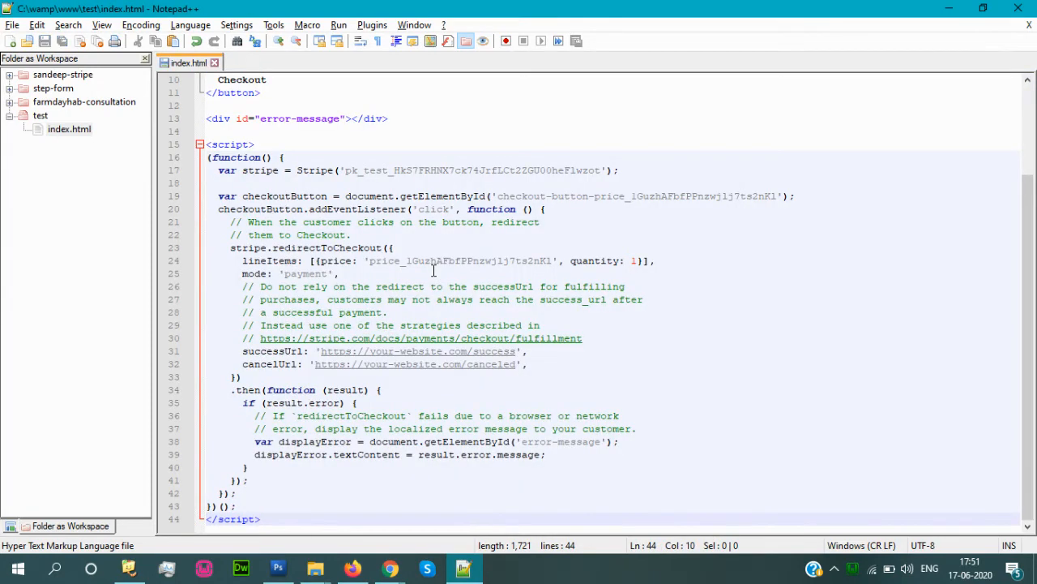
Step: Review the pasted snippet in index.html up to the Stripe.js loader line
{"action": "scroll", "scroll_direction": "up", "scroll_amount": 3}
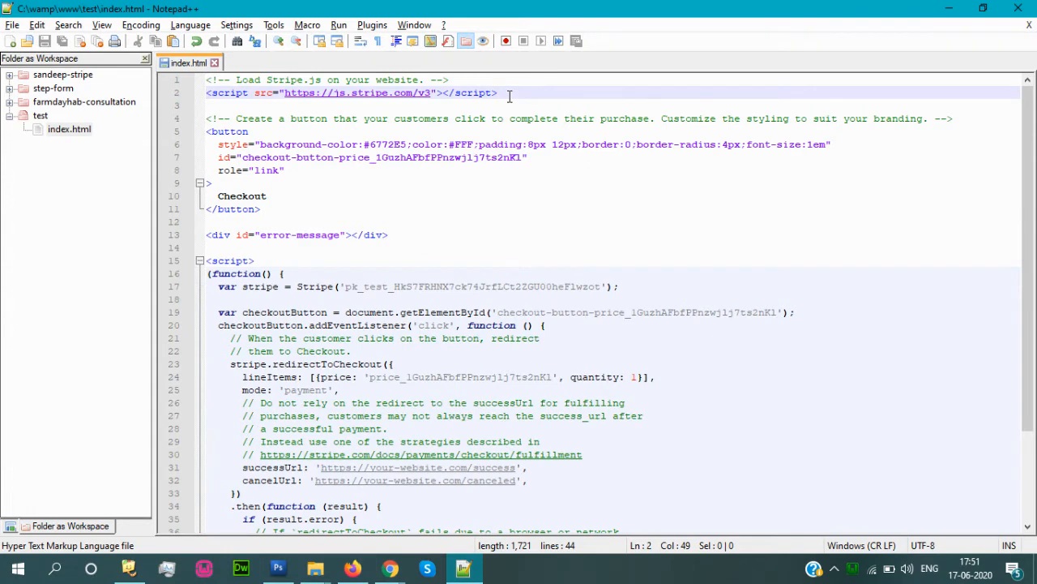
{"action": "mouse_move", "coordinate": [506, 250]}
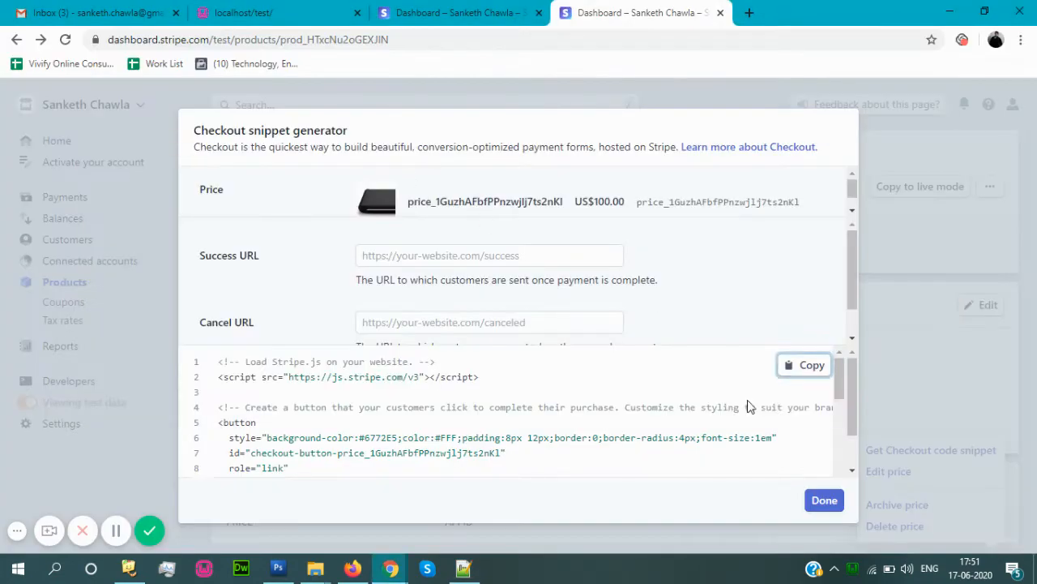
Step: Dismiss the snippet generator with Done and select the US$100.00 price's API ID
{"action": "left_click", "coordinate": [824, 500]}
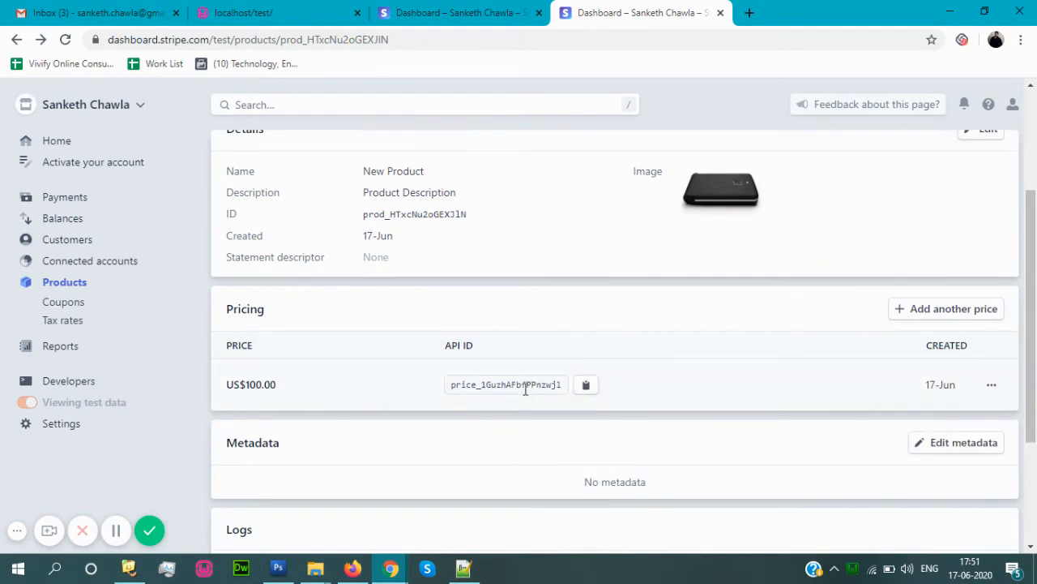
{"action": "double_click", "coordinate": [505, 384]}
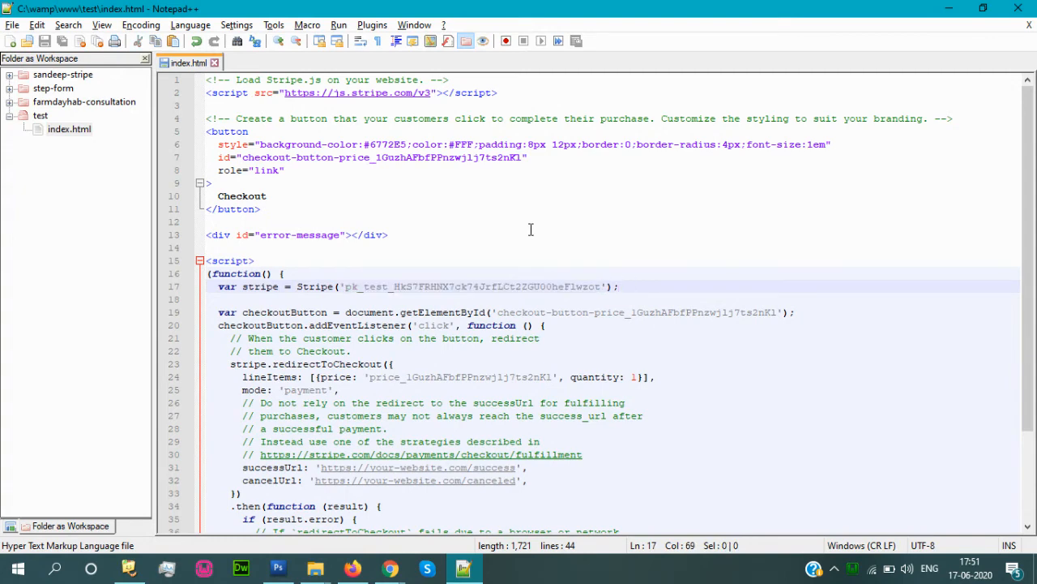
{"action": "mouse_move", "coordinate": [473, 260]}
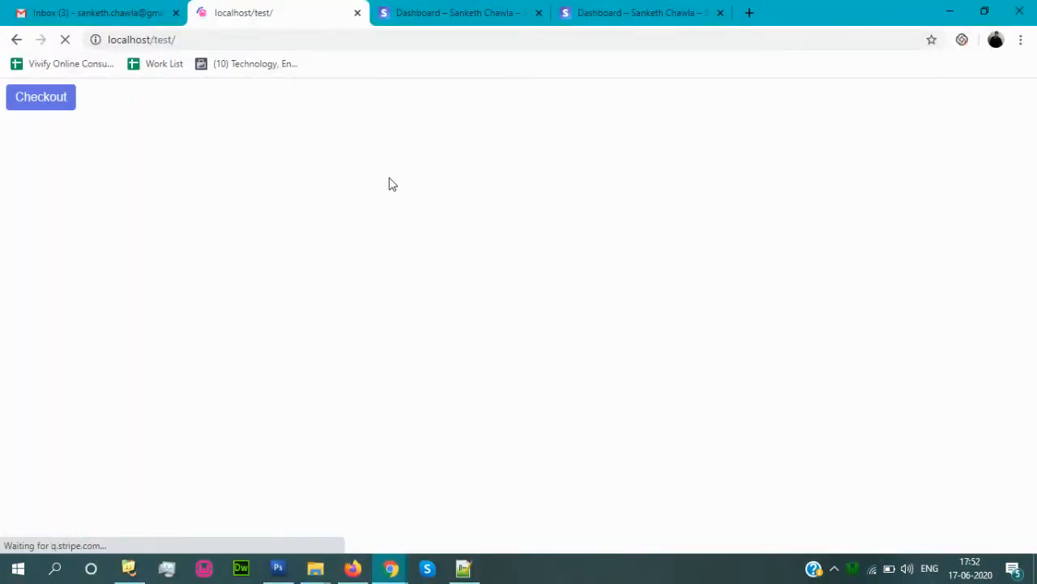
Step: Launch checkout from localhost/test, reaching Stripe's $100.00 New Product payment page
{"action": "left_click", "coordinate": [40, 97]}
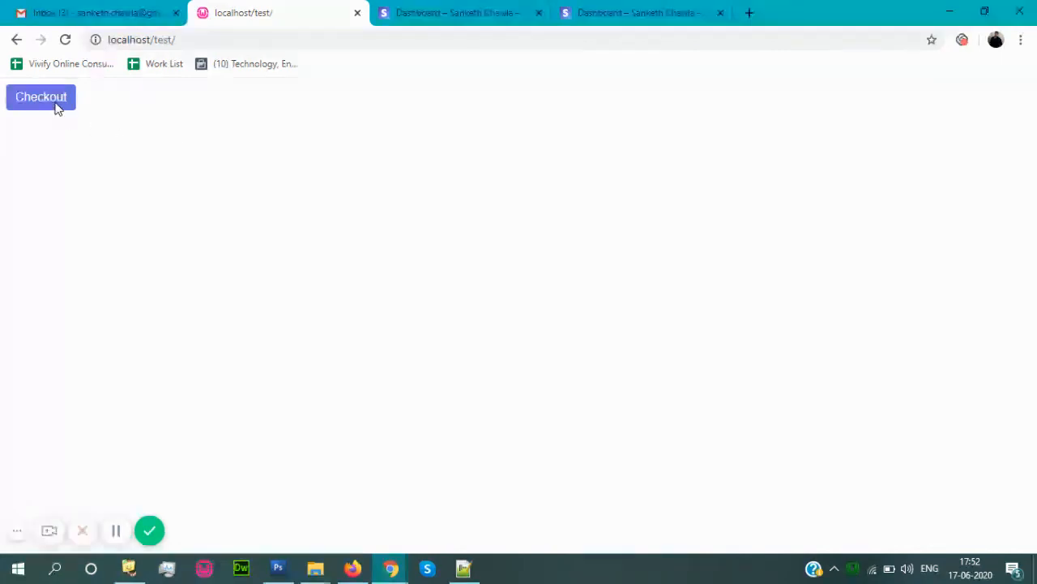
{"action": "left_click", "coordinate": [41, 97]}
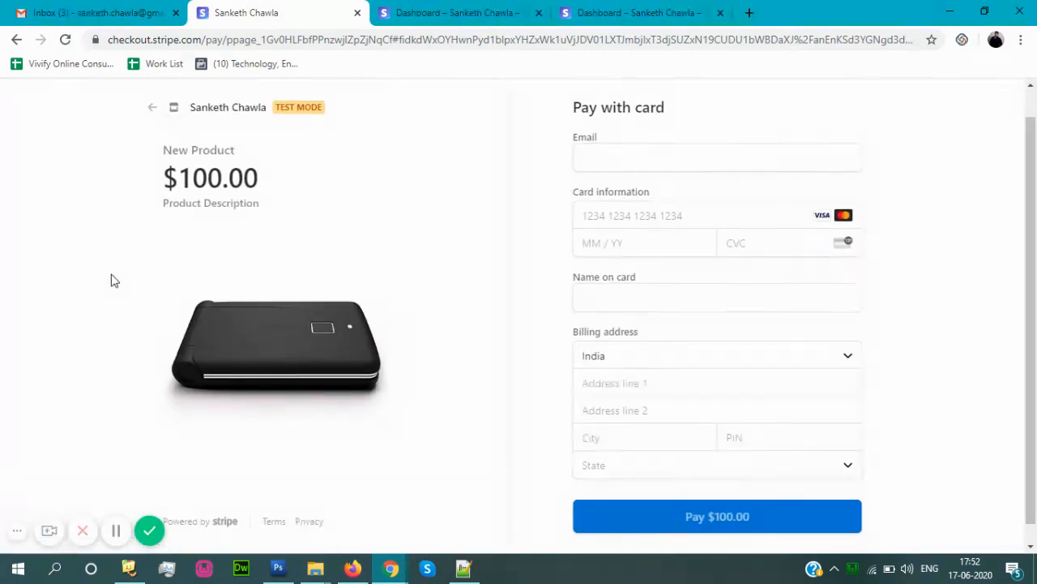
{"action": "double_click", "coordinate": [213, 149]}
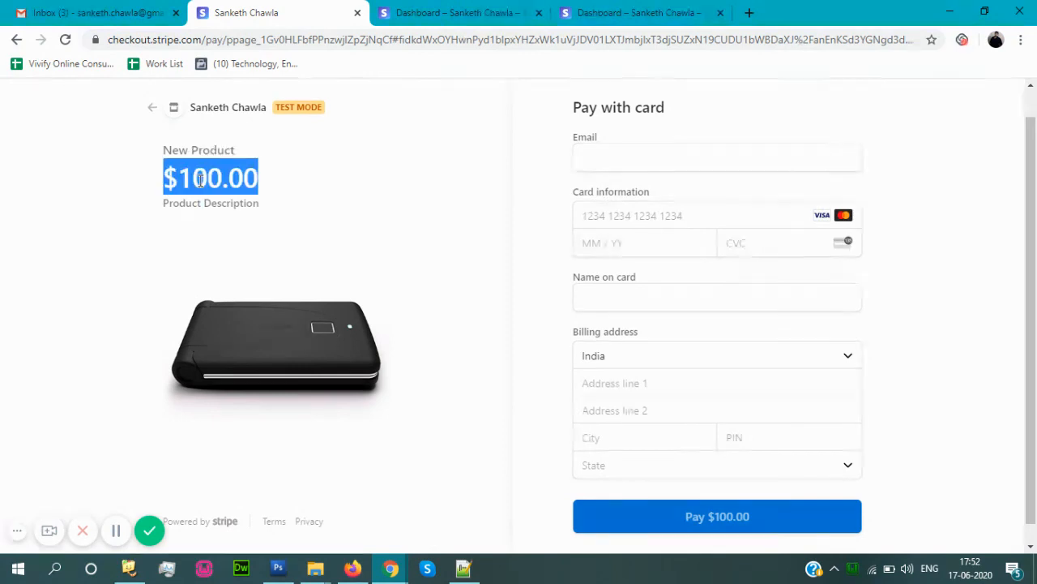
{"action": "key", "text": "ctrl+a"}
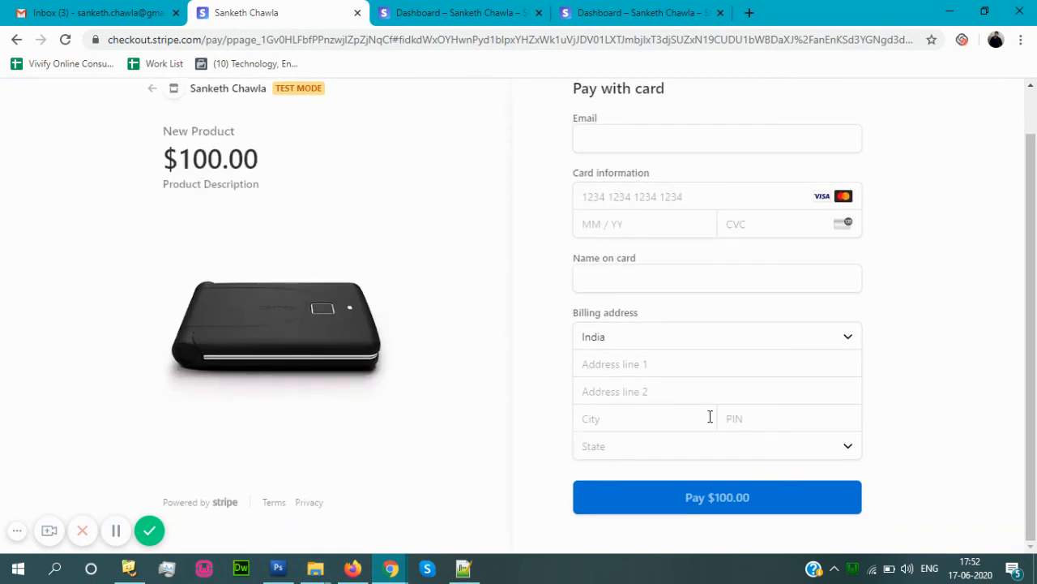
{"action": "mouse_move", "coordinate": [918, 383]}
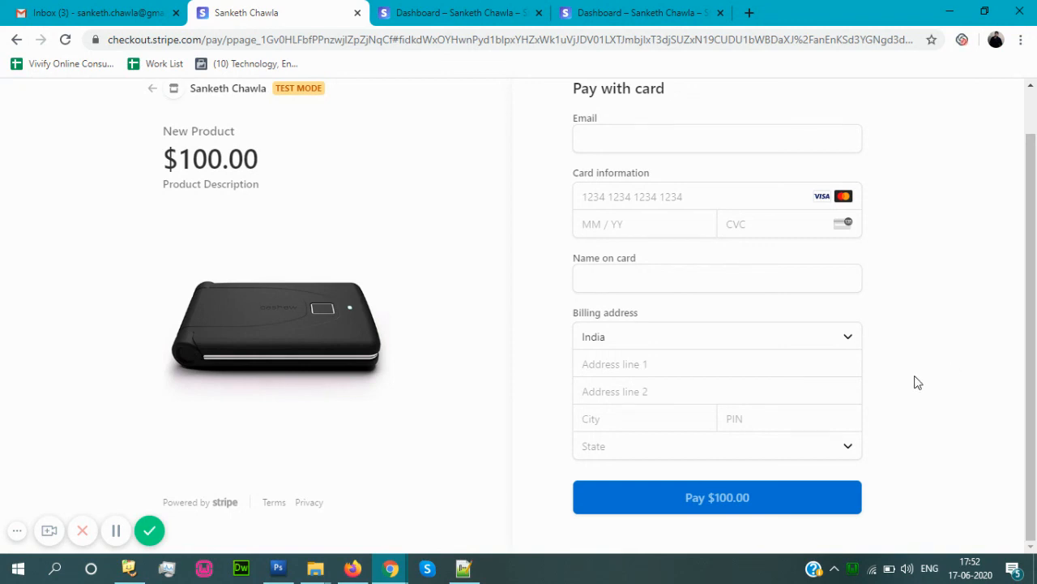
{"action": "mouse_move", "coordinate": [914, 384]}
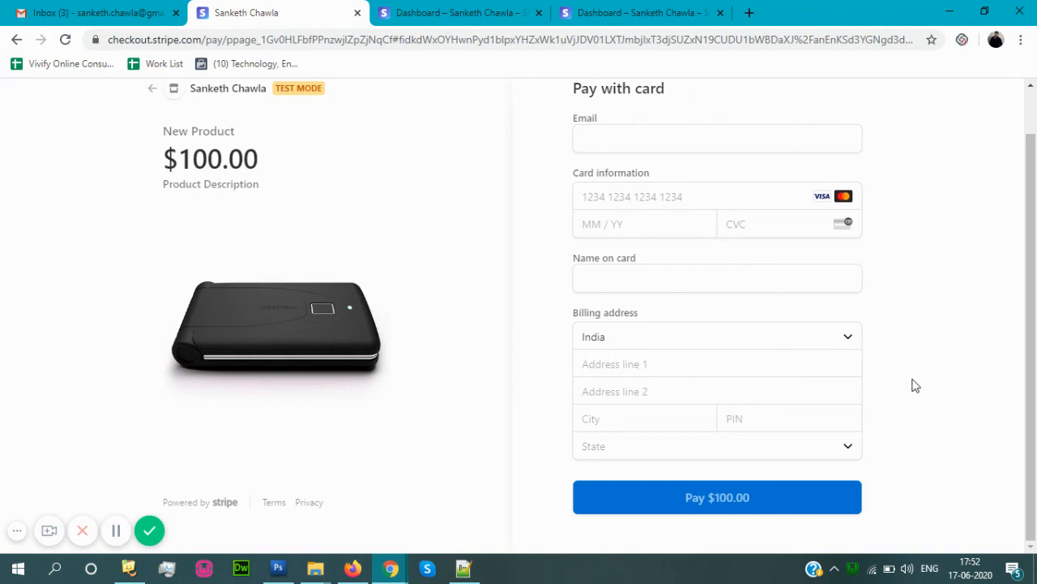